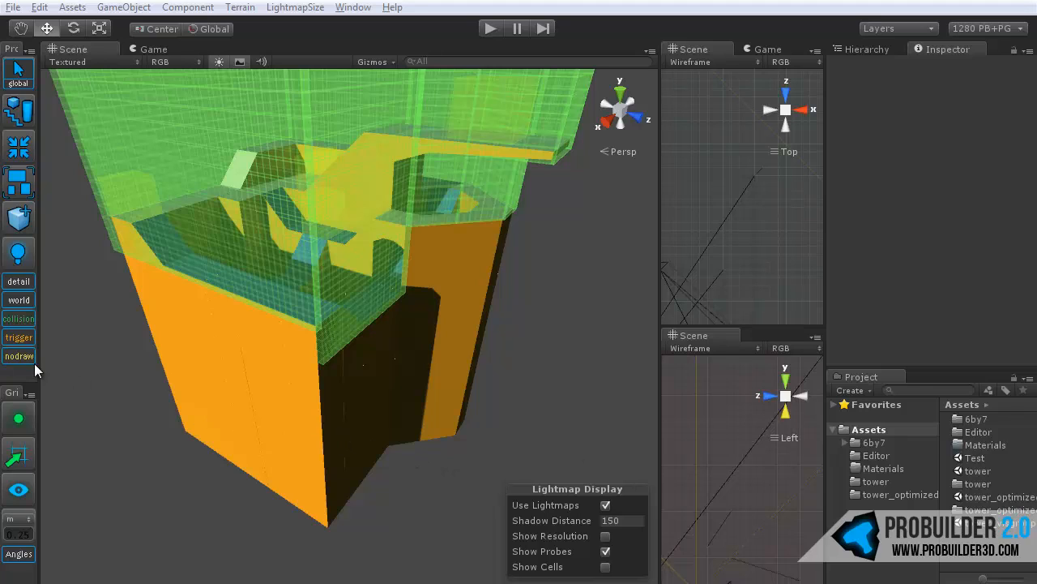
mouse_move(41, 371)
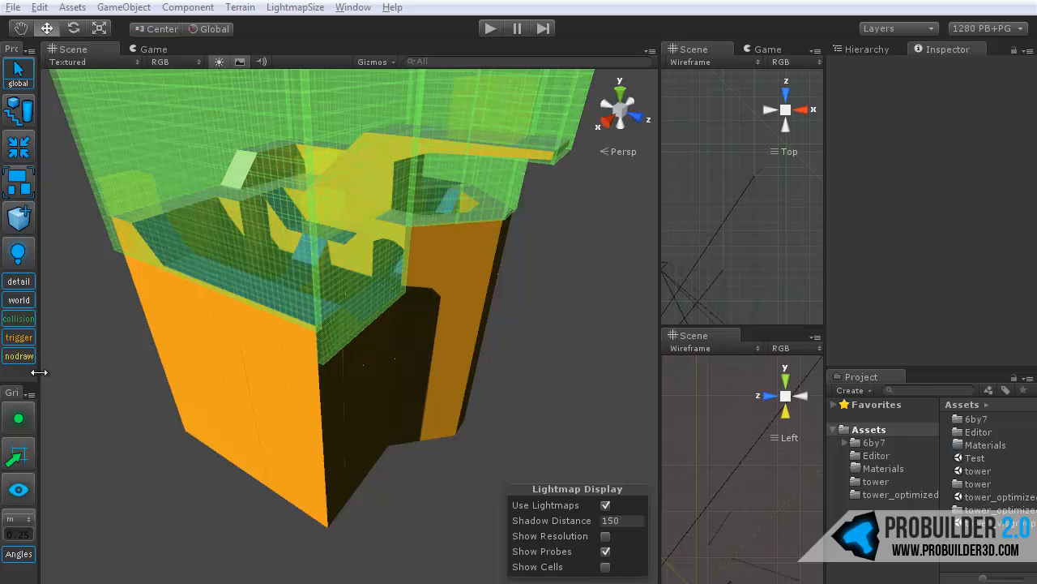
mouse_move(68, 378)
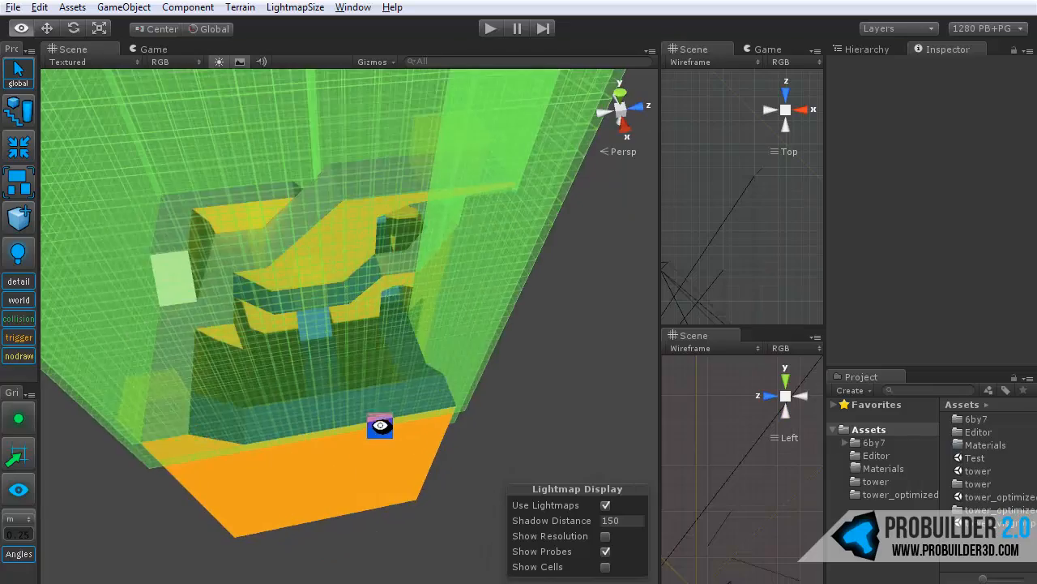
Inspect the green volume and tower interior, then toggle the VisGroup that hides those volumes
drag(381, 424, 405, 348)
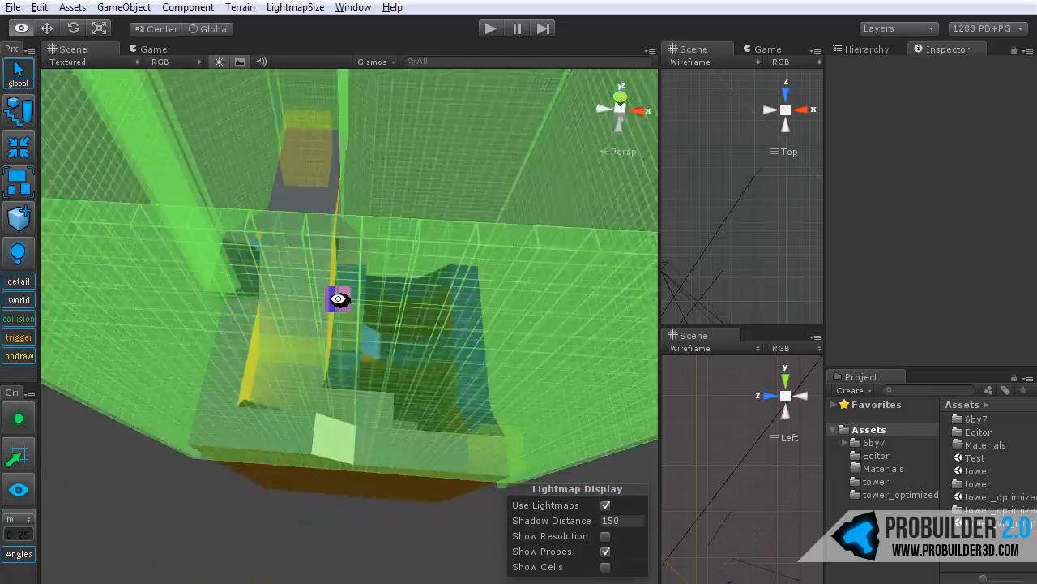
drag(339, 298, 482, 316)
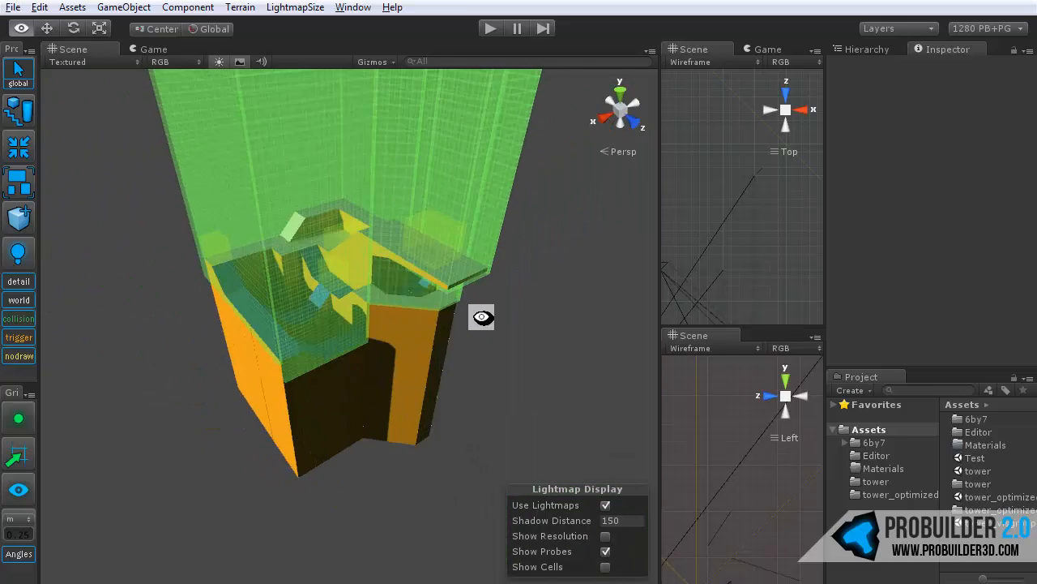
drag(481, 316, 350, 308)
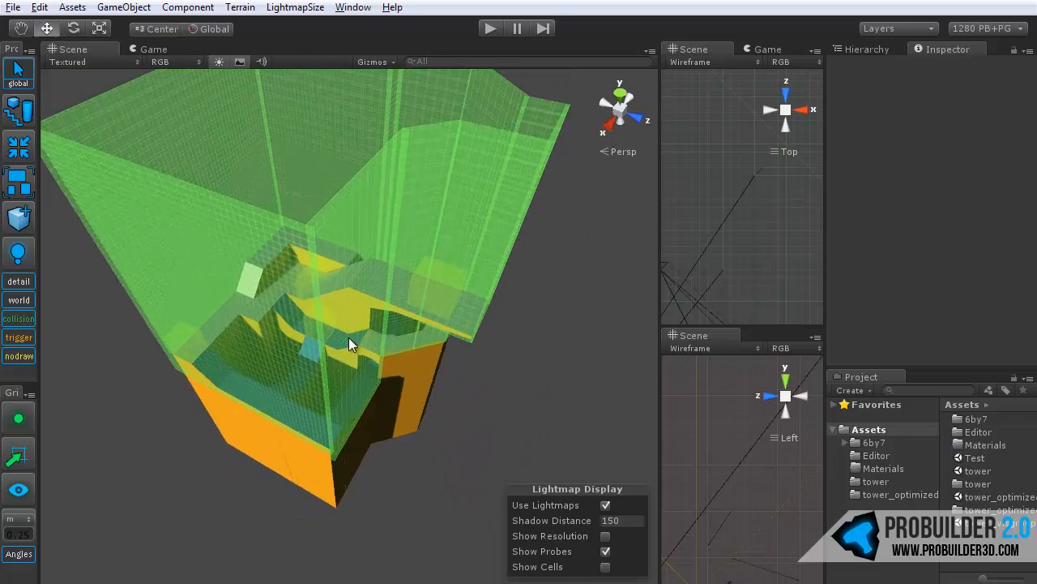
drag(354, 343, 339, 354)
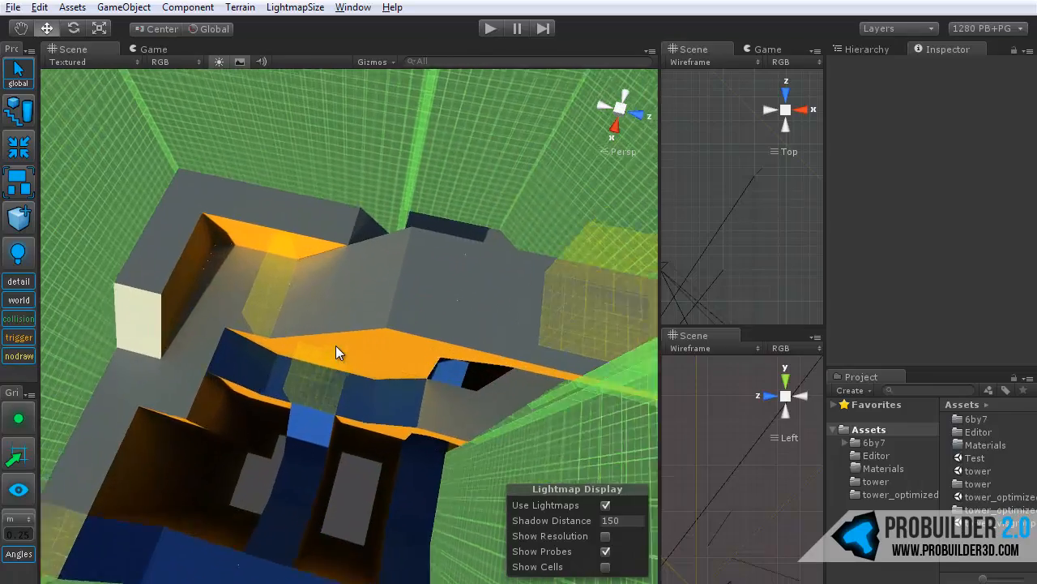
drag(339, 353, 435, 310)
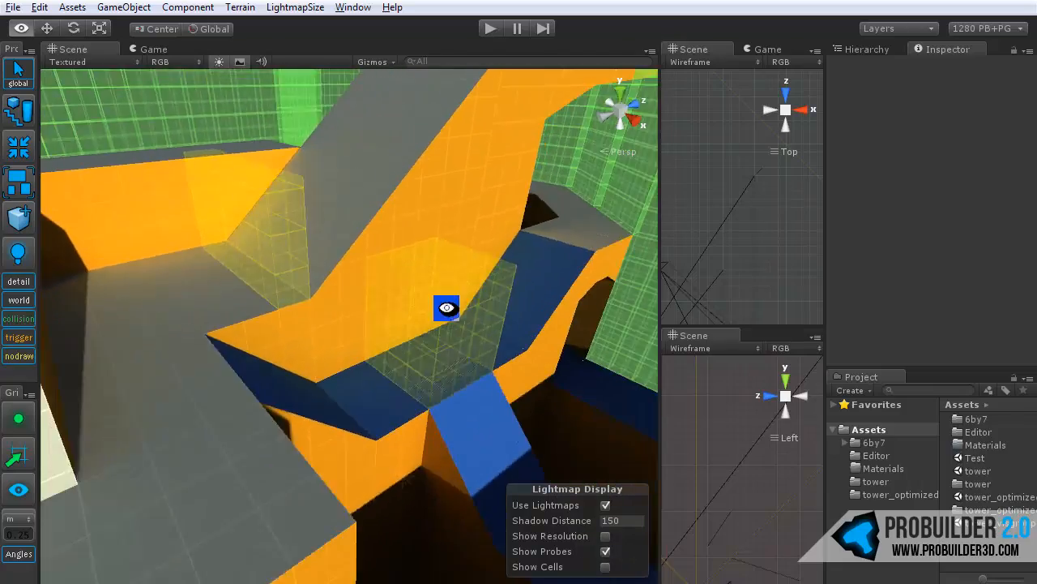
drag(446, 308, 283, 383)
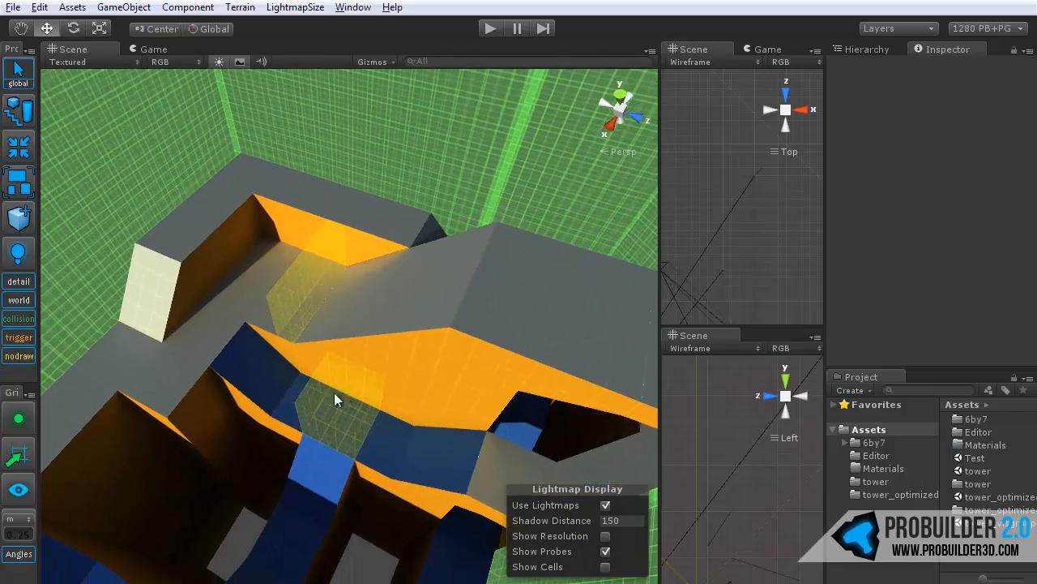
drag(337, 398, 263, 292)
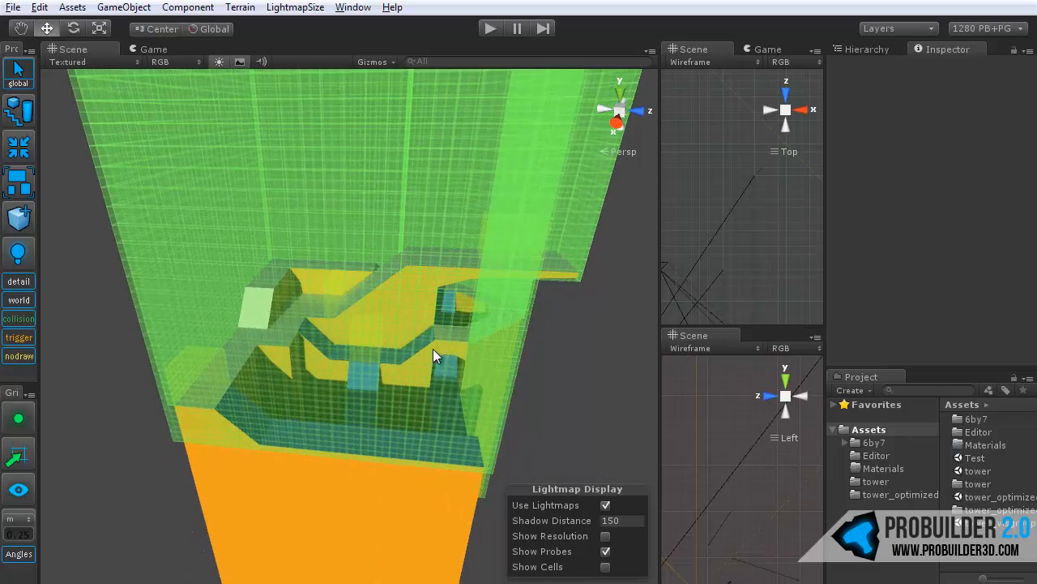
drag(434, 357, 178, 198)
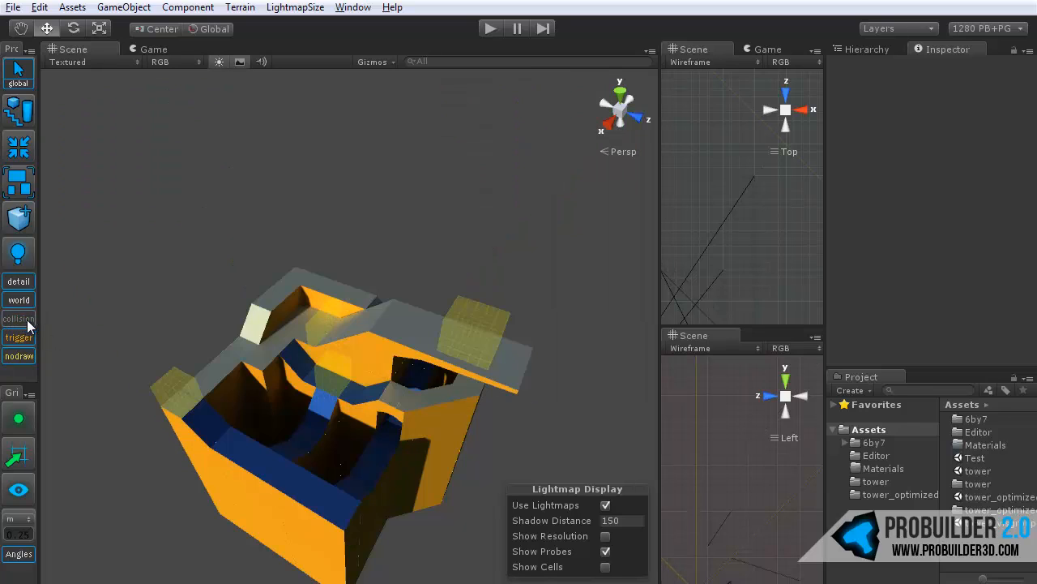
click(18, 318)
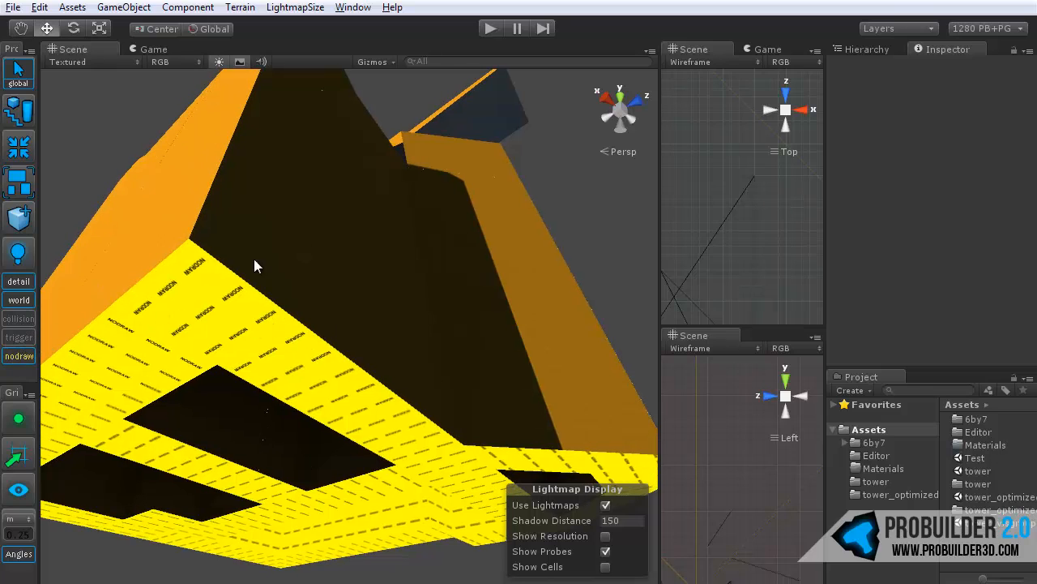
mouse_move(78, 235)
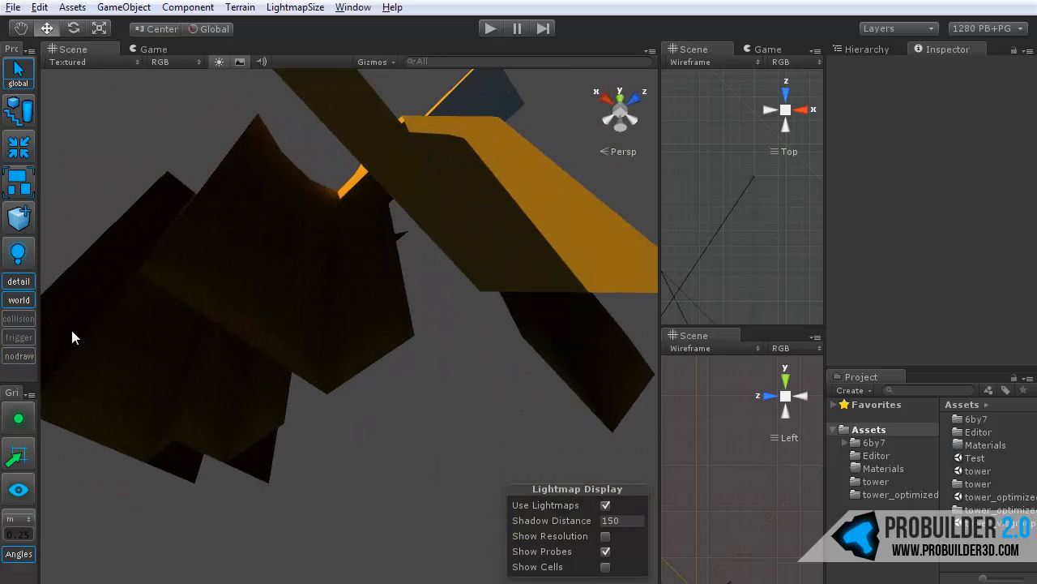
drag(73, 336, 388, 353)
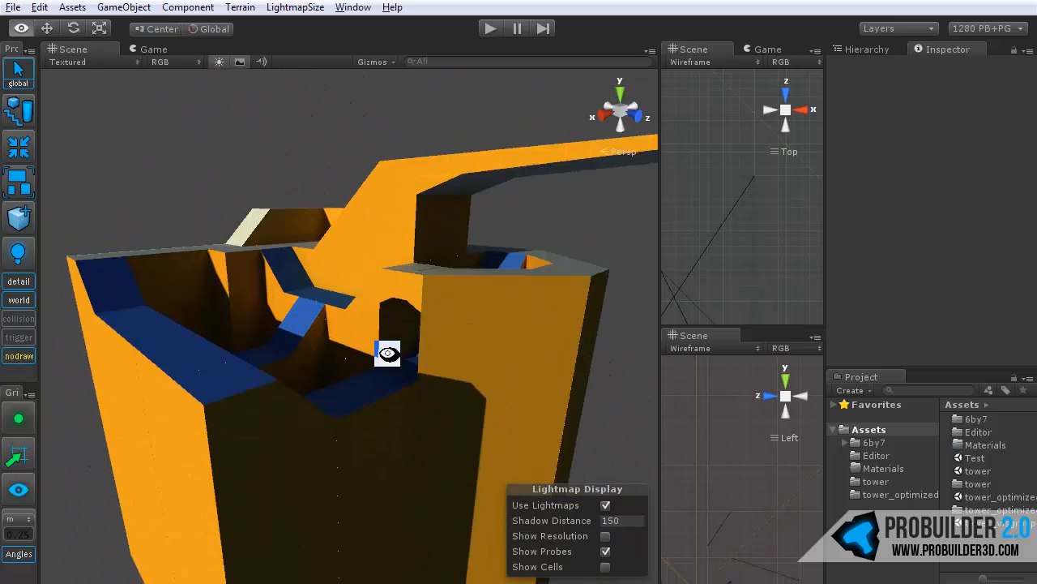
drag(388, 352, 503, 397)
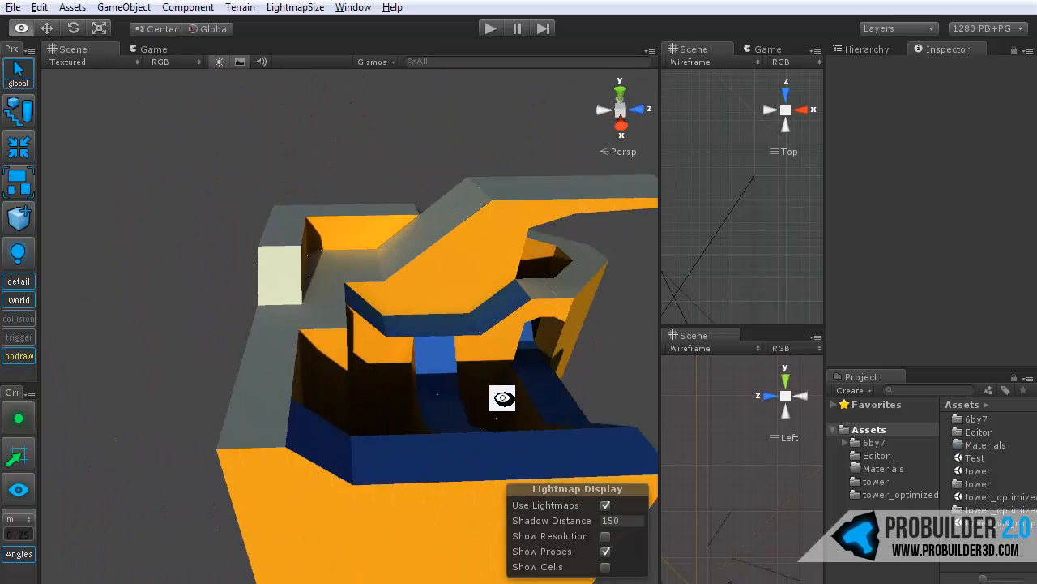
drag(502, 398, 267, 405)
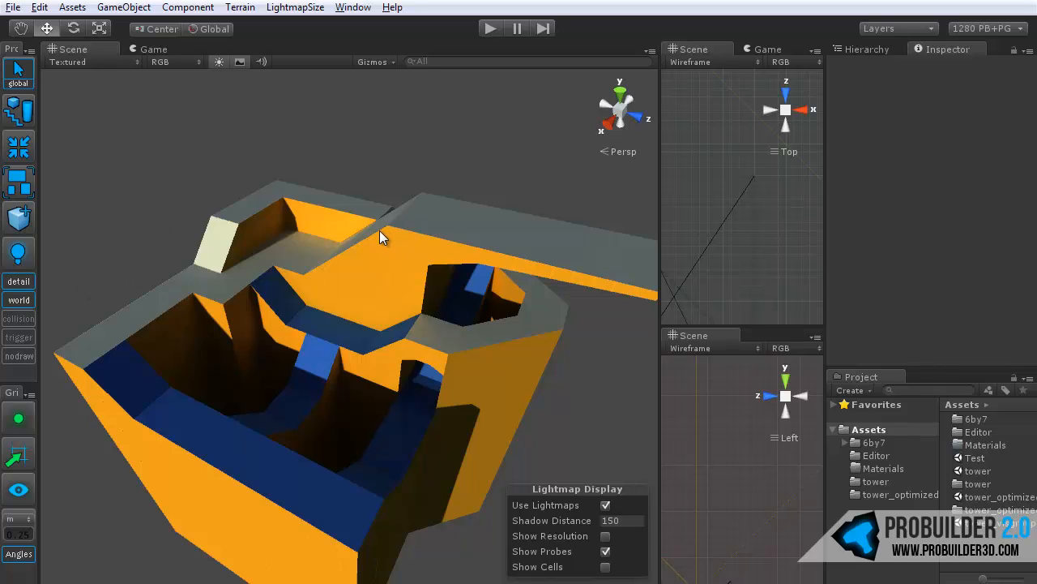
drag(383, 237, 353, 311)
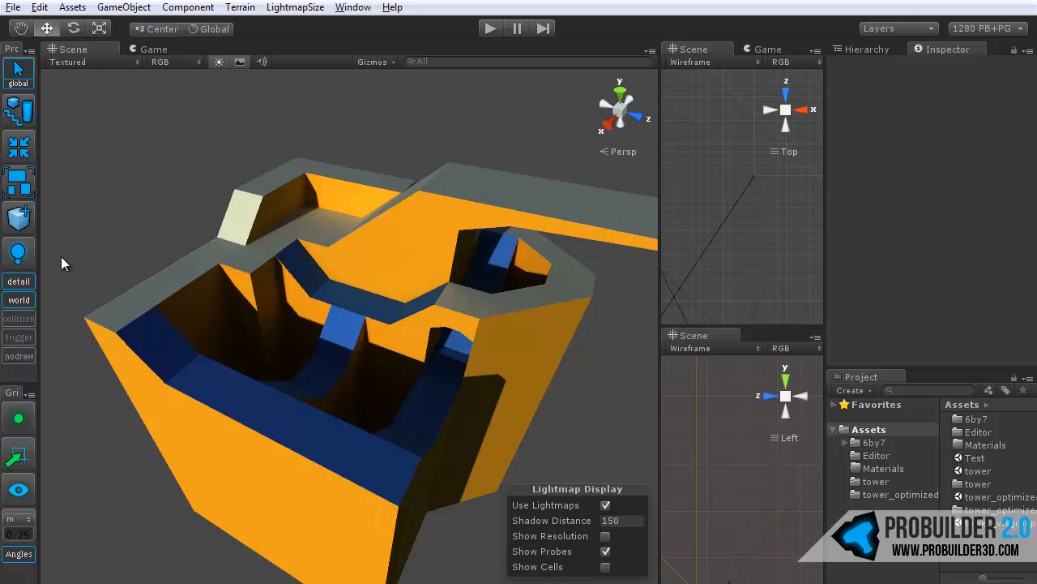
mouse_move(298, 259)
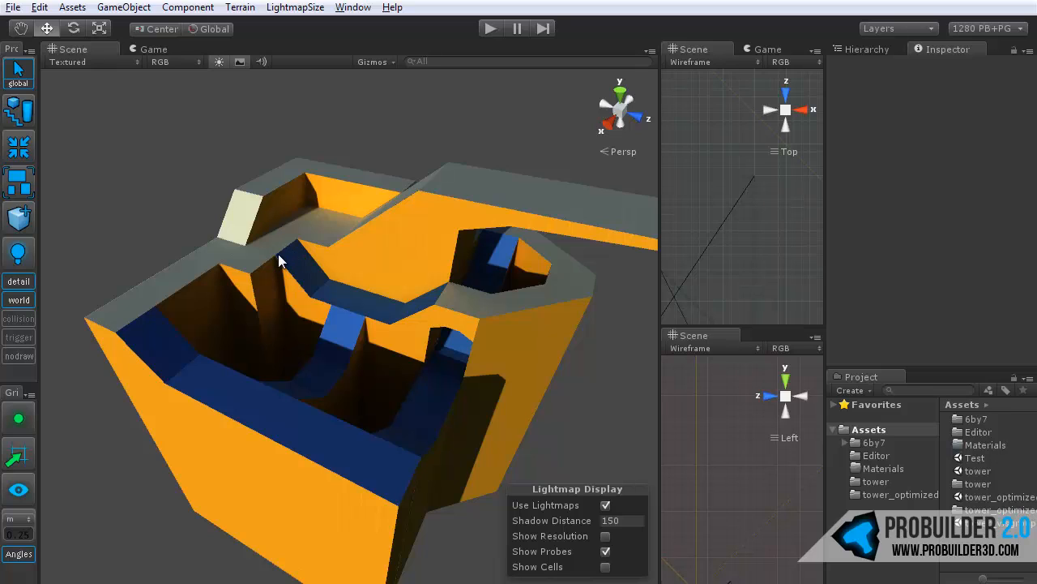
Select the small block on the tower's upper ledge to show its entity script and collider
click(243, 218)
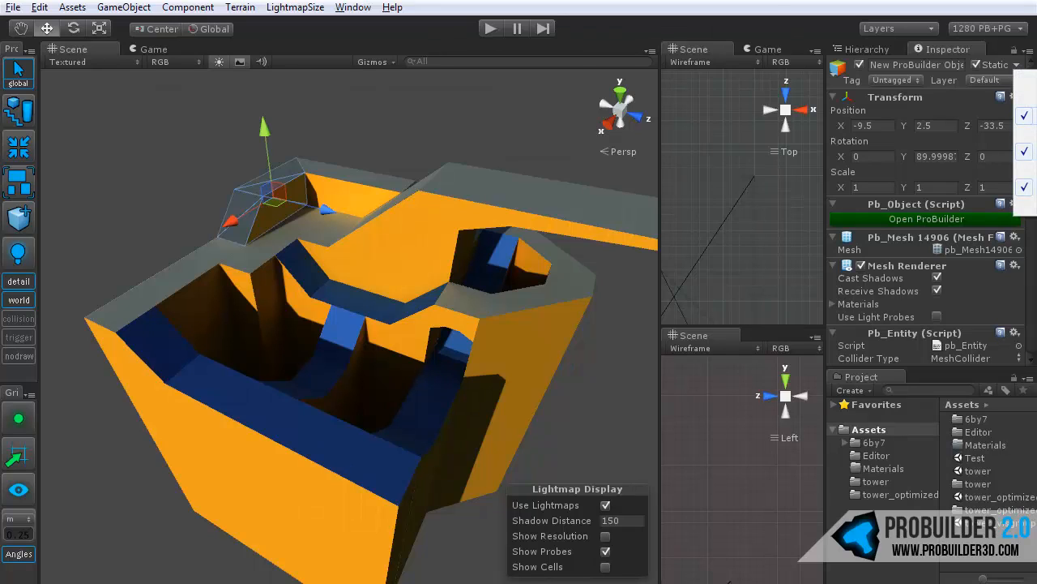
mouse_move(846, 111)
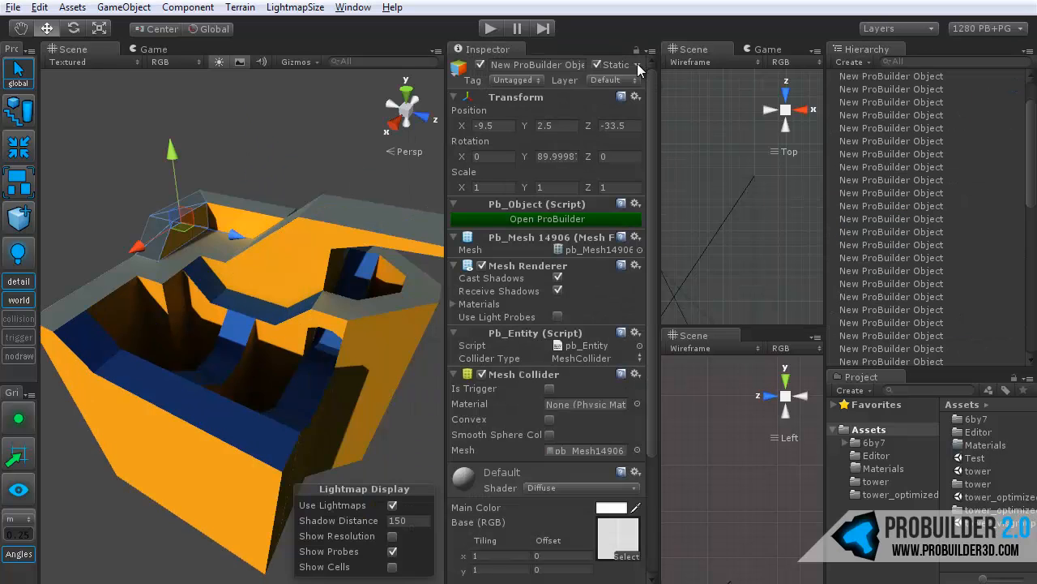
click(635, 65)
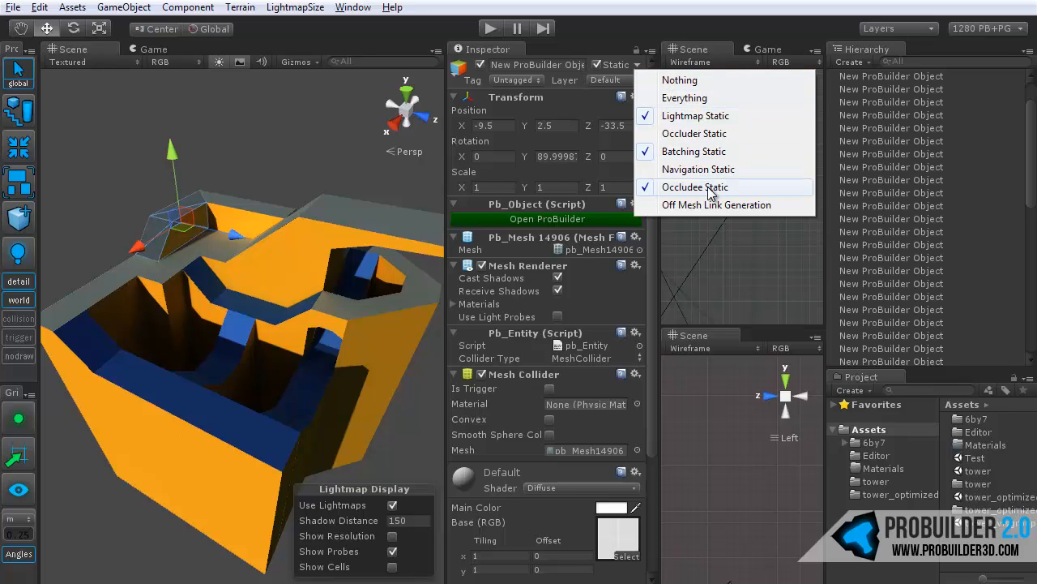
mouse_move(699, 169)
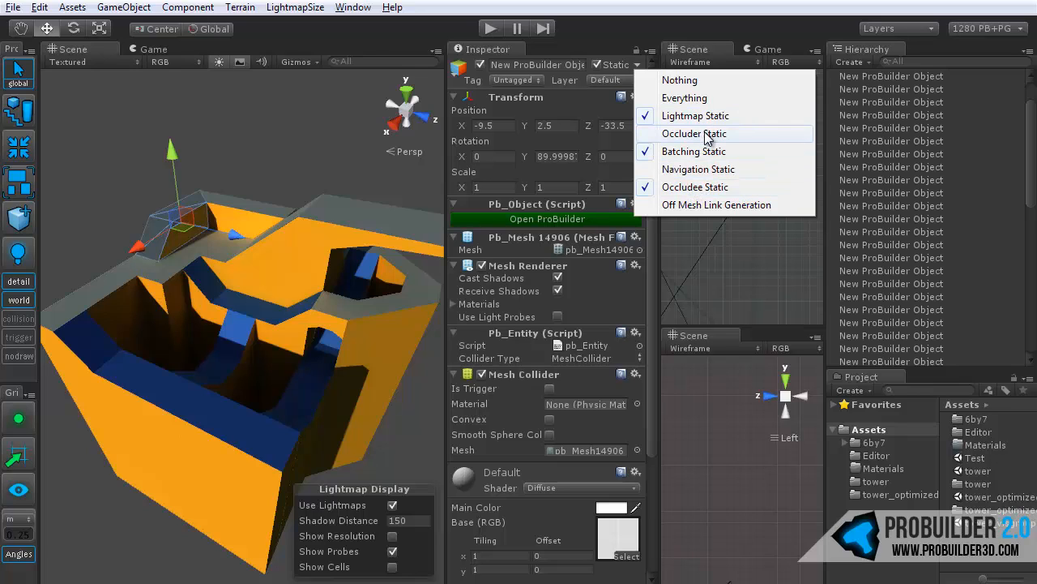
click(645, 133)
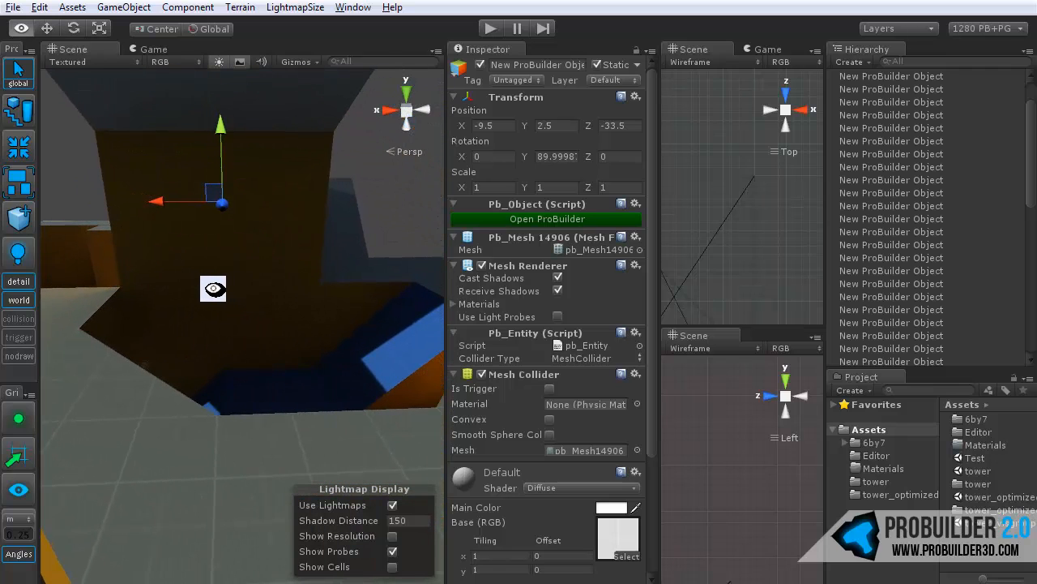
mouse_move(270, 197)
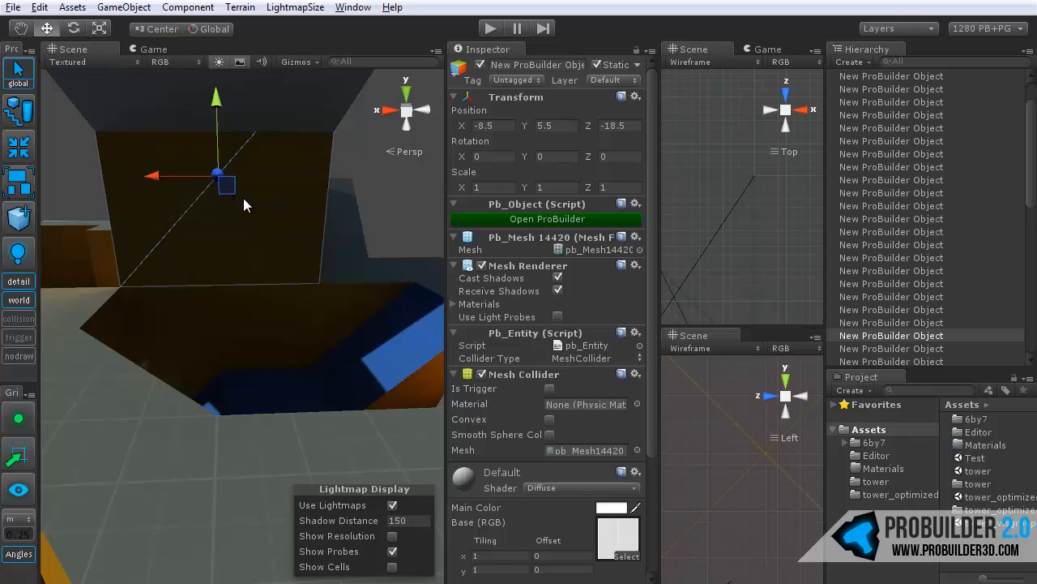
mouse_move(256, 240)
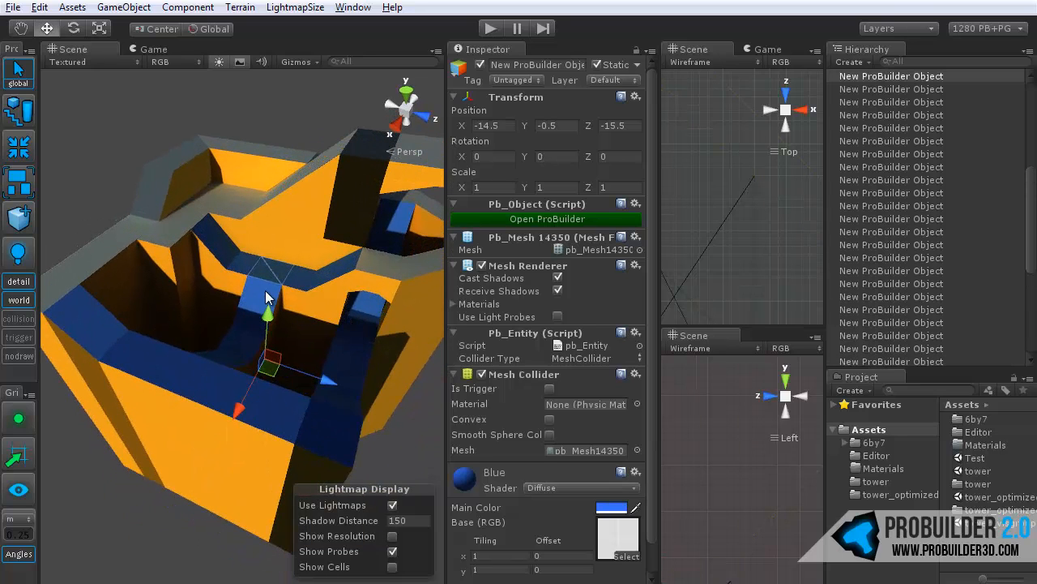
mouse_move(326, 314)
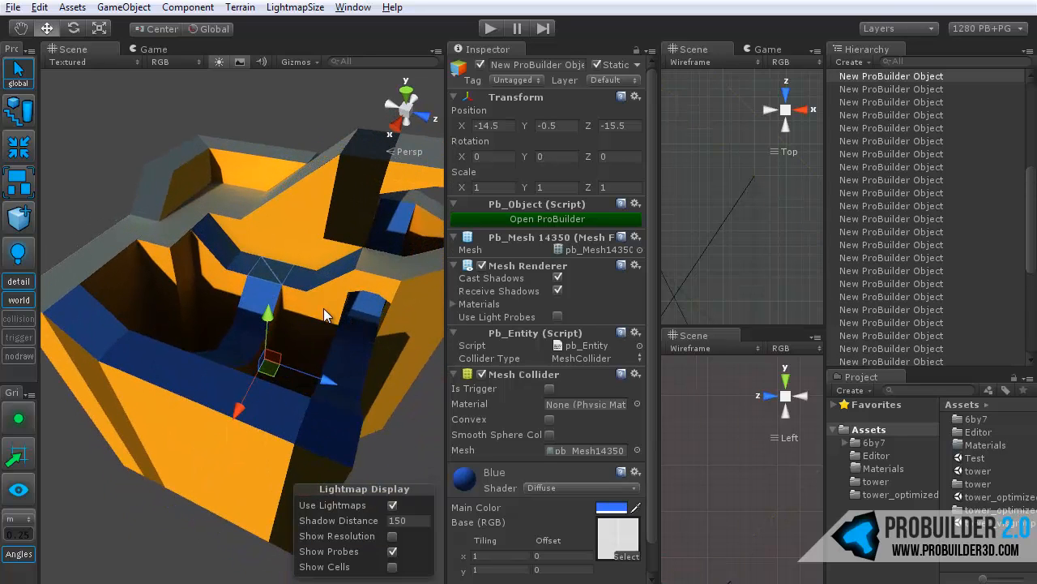
drag(324, 314, 235, 327)
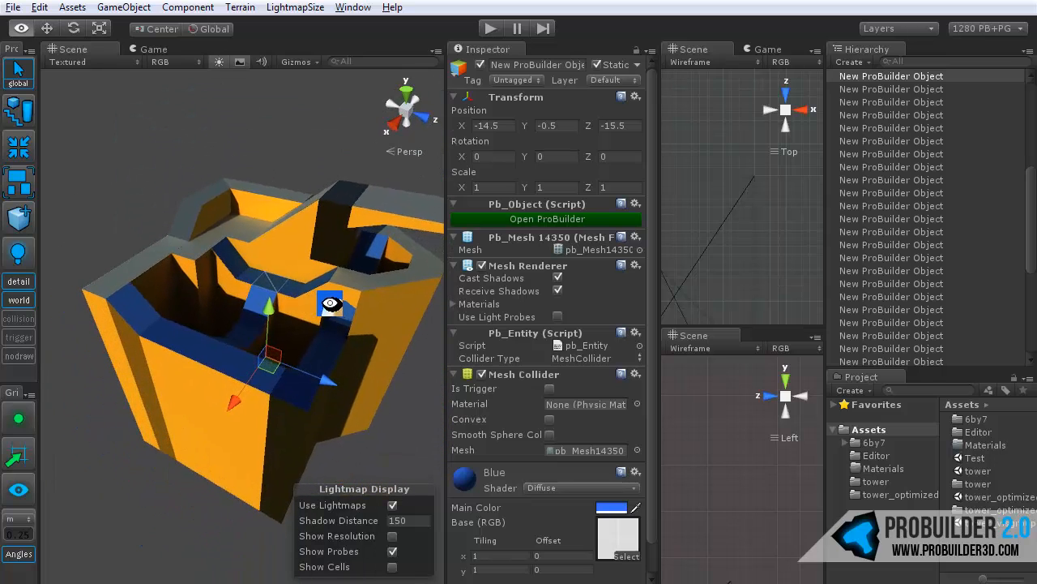
drag(331, 303, 381, 341)
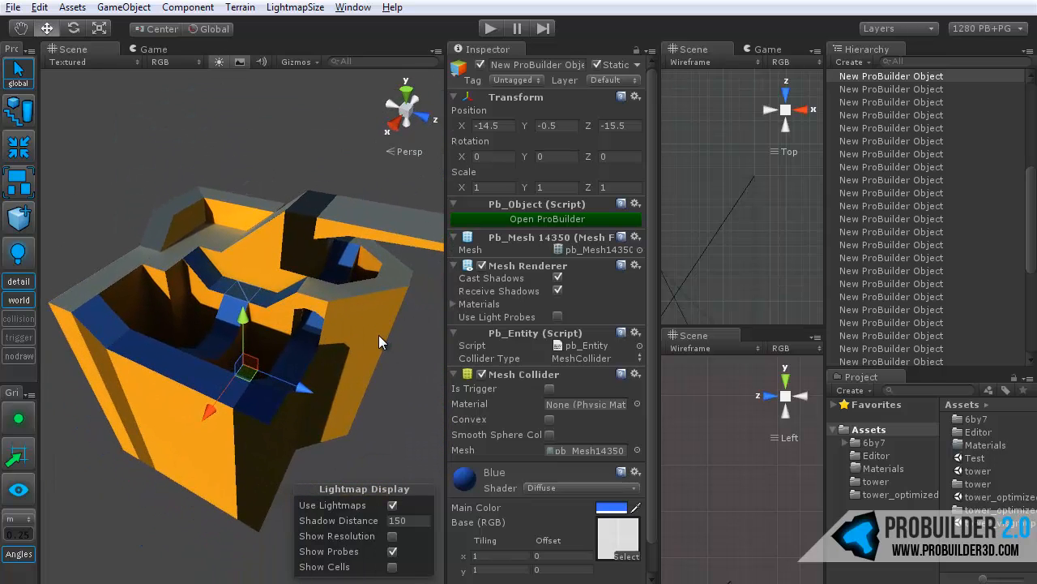
drag(381, 340, 292, 346)
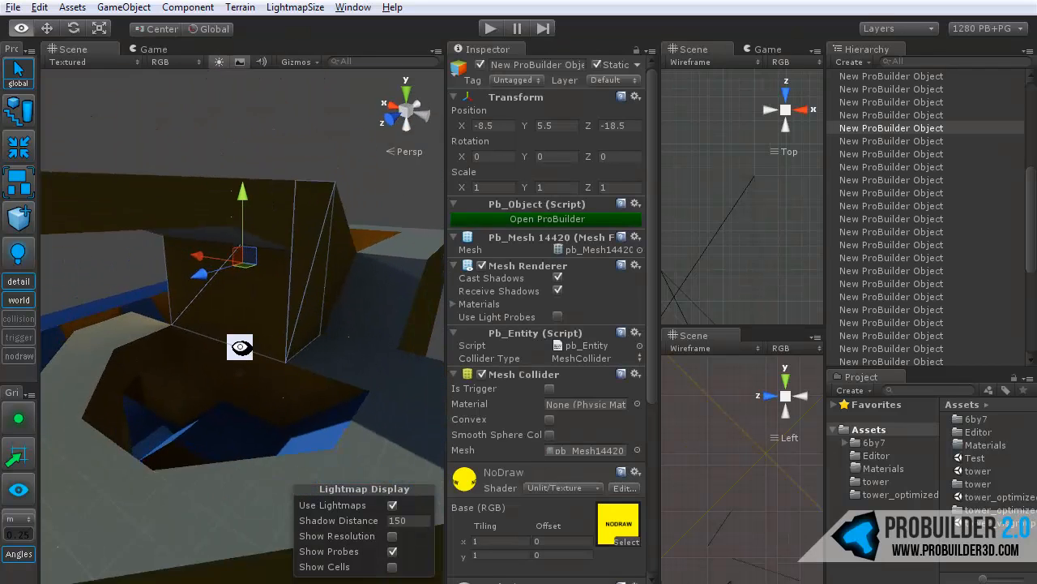
Orbit the Scene view to check the NoDraw box from another angle
drag(240, 347, 187, 418)
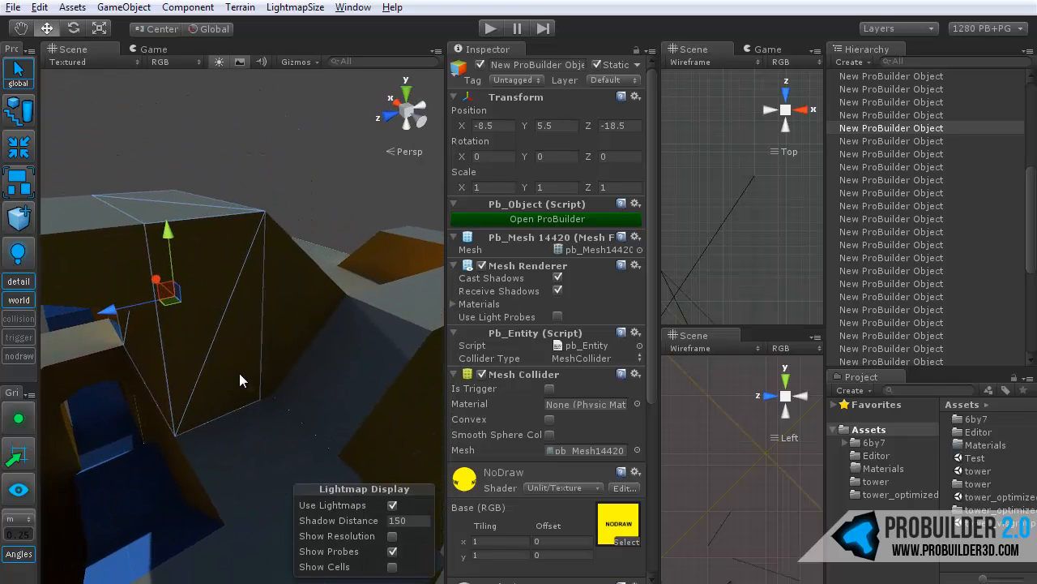
mouse_move(243, 392)
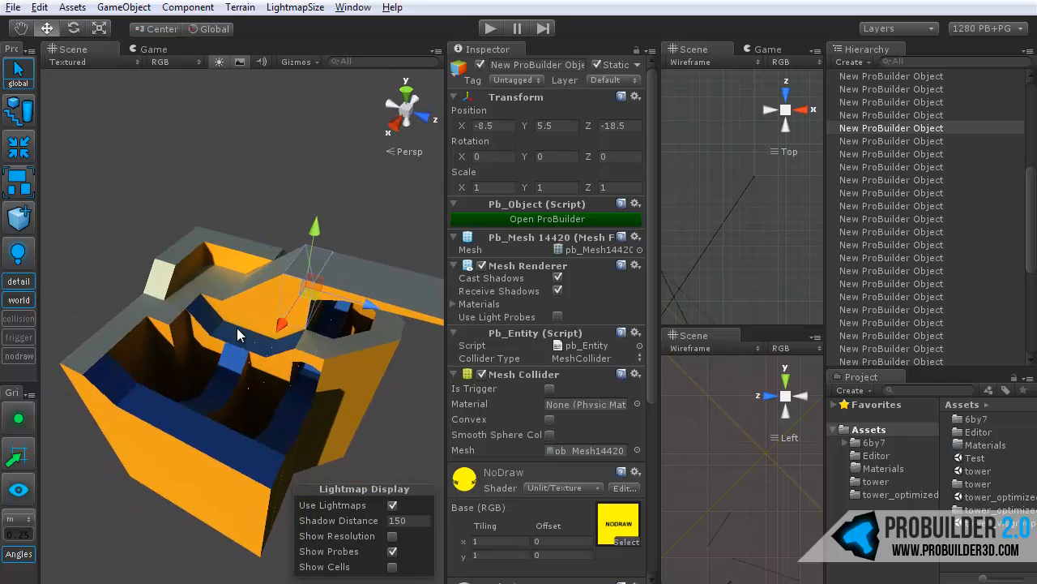
drag(240, 334, 353, 357)
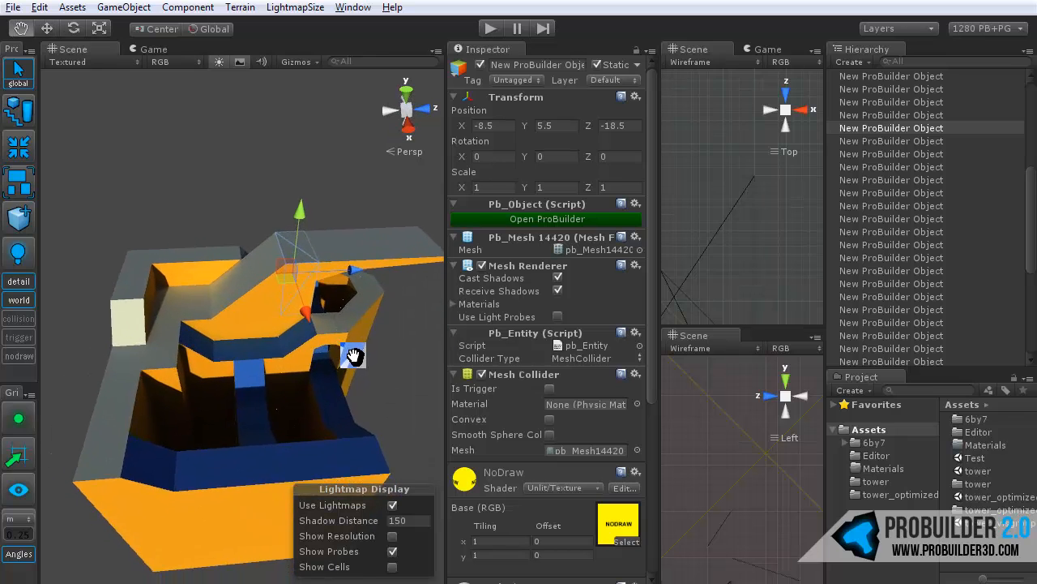